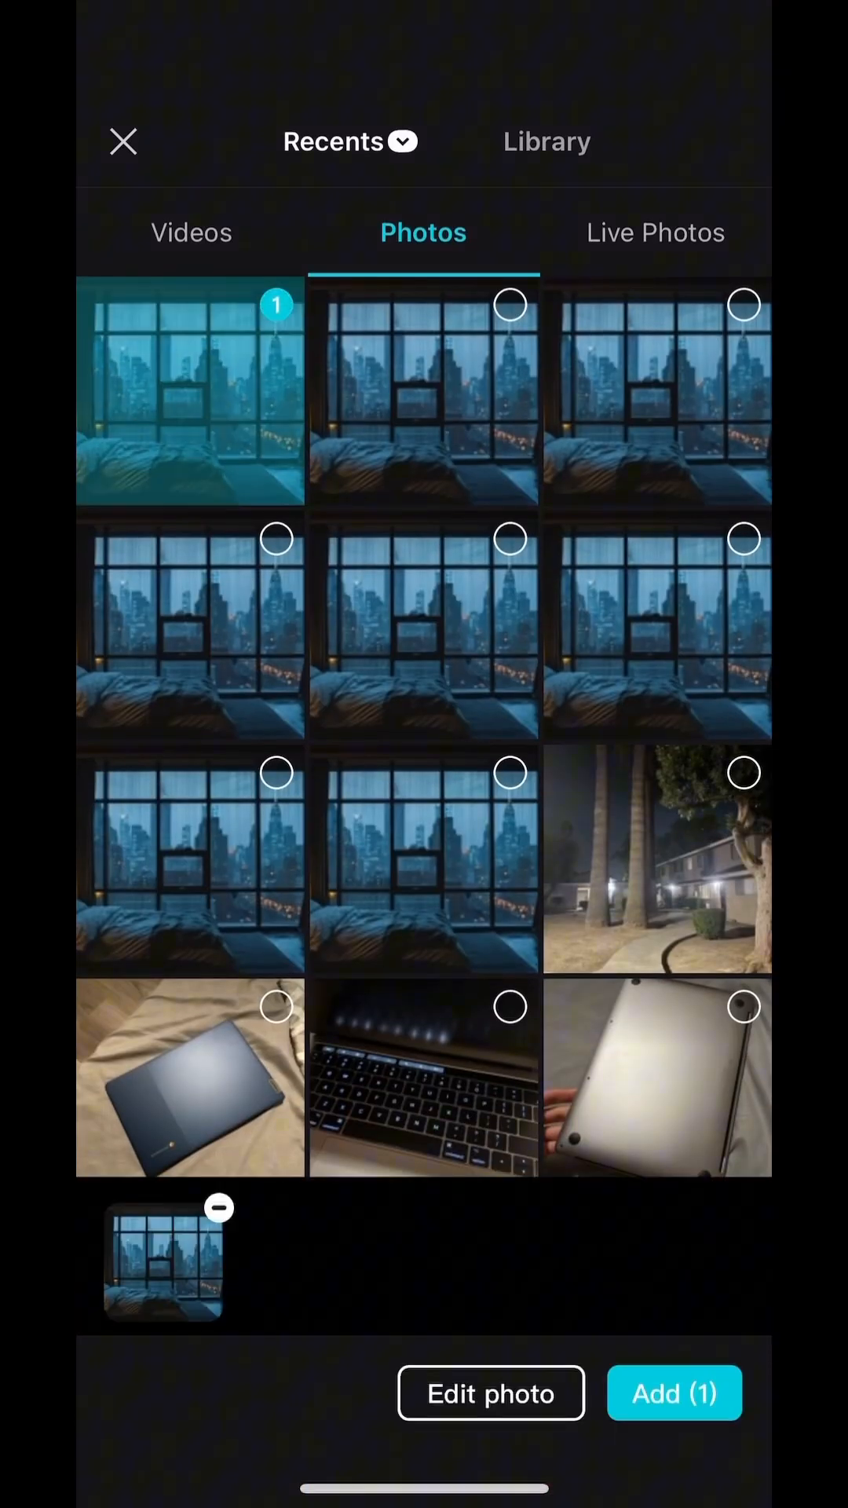
Add the selected night bedroom-city photo as a new project clip
{"action": "left_click", "coordinate": [674, 1393]}
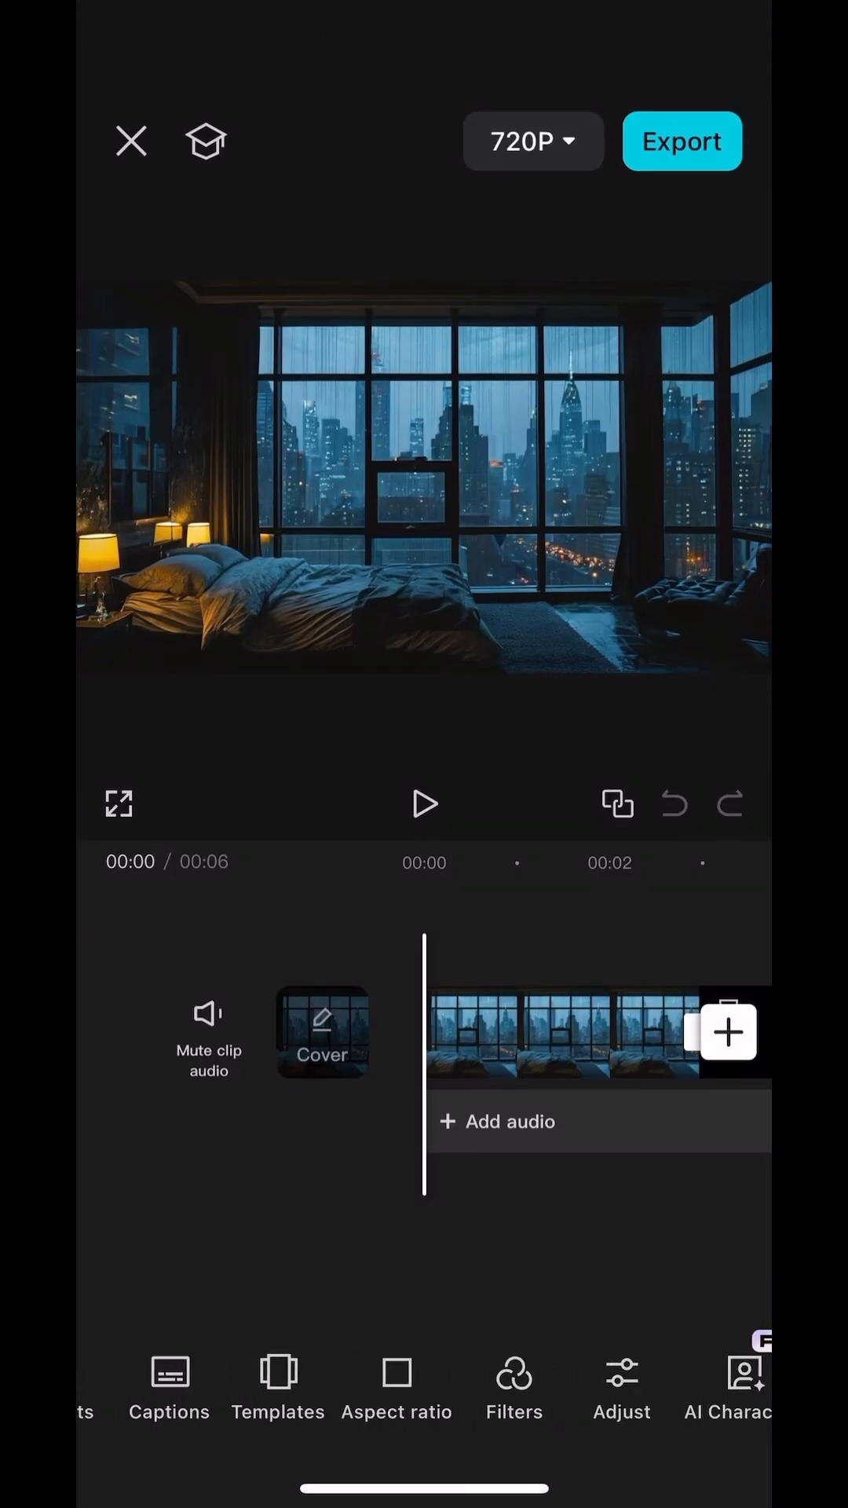
Switch the frame to a vertical 9:16 ratio and confirm the reframed photo
{"action": "left_click", "coordinate": [396, 1390]}
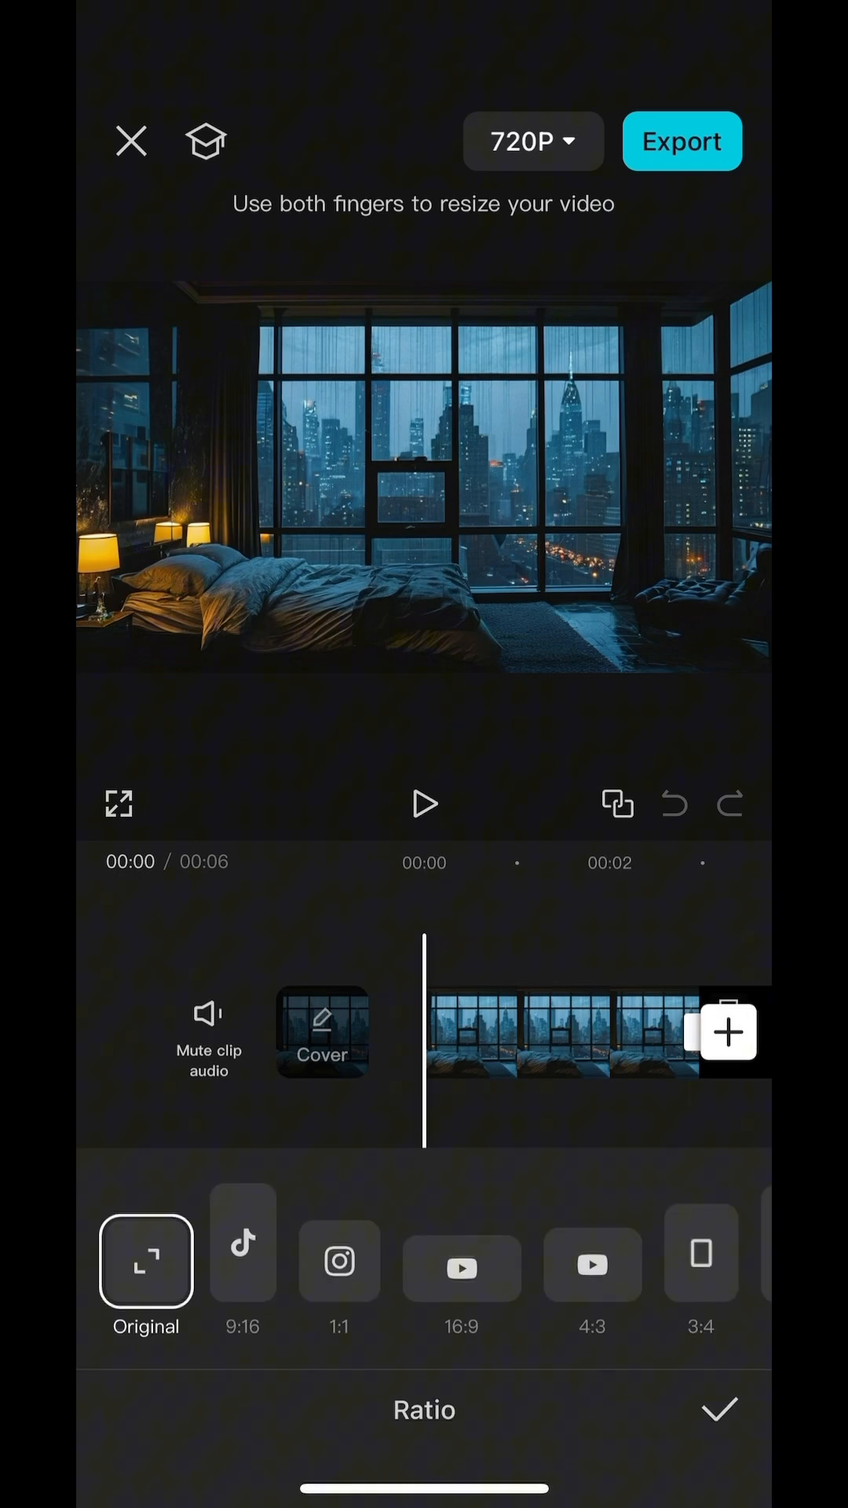
{"action": "scroll", "scroll_direction": "left", "scroll_amount": 3}
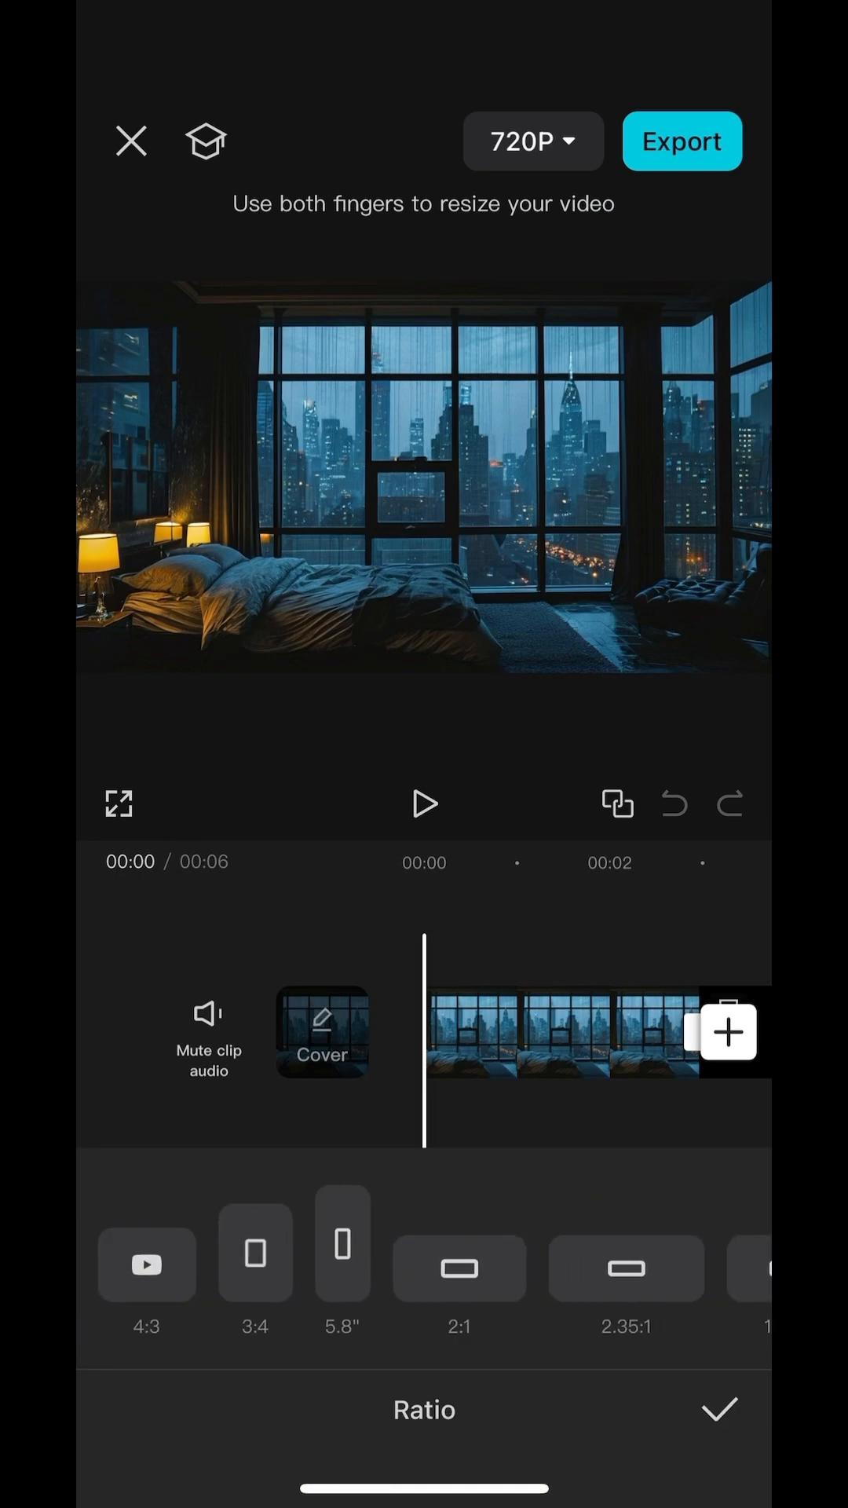
{"action": "scroll", "scroll_direction": "left", "scroll_amount": 3}
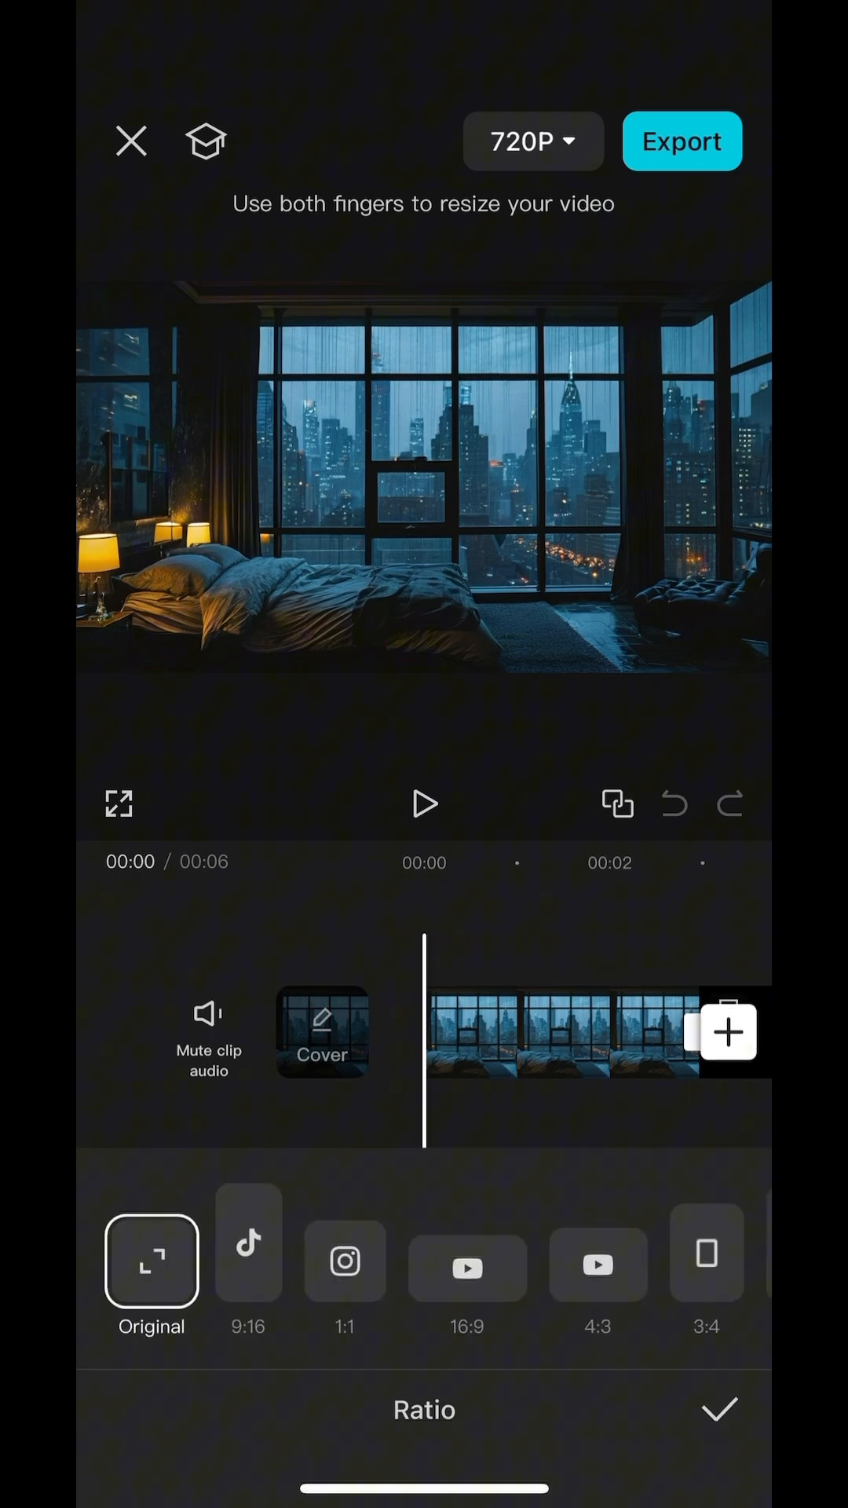
{"action": "left_click", "coordinate": [247, 1260]}
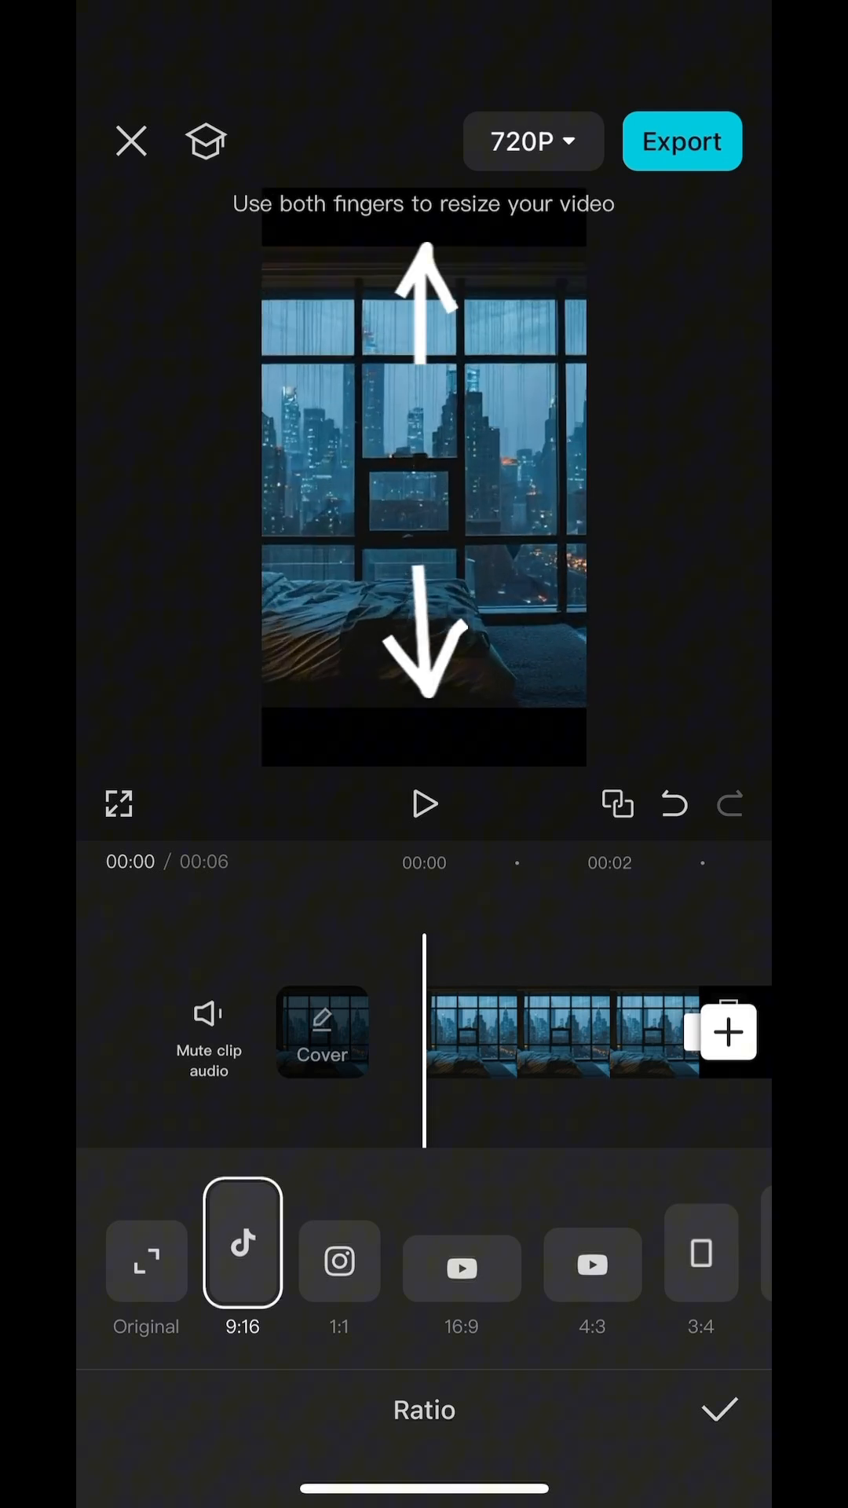
{"action": "left_click", "coordinate": [718, 1410]}
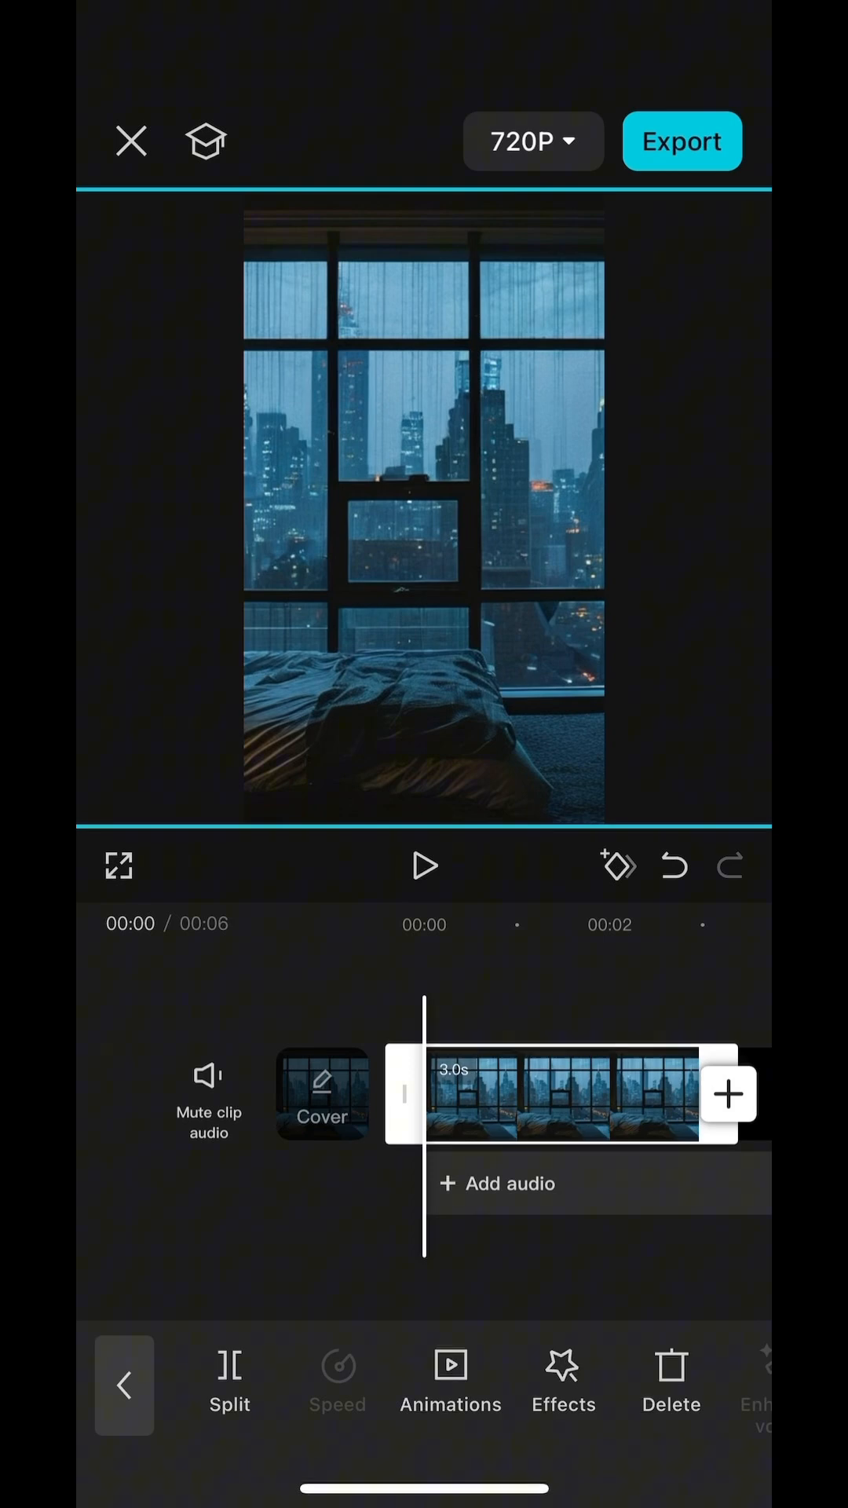
Add a position keyframe at the clip's start with the photo shifted left
{"action": "left_click", "coordinate": [618, 867]}
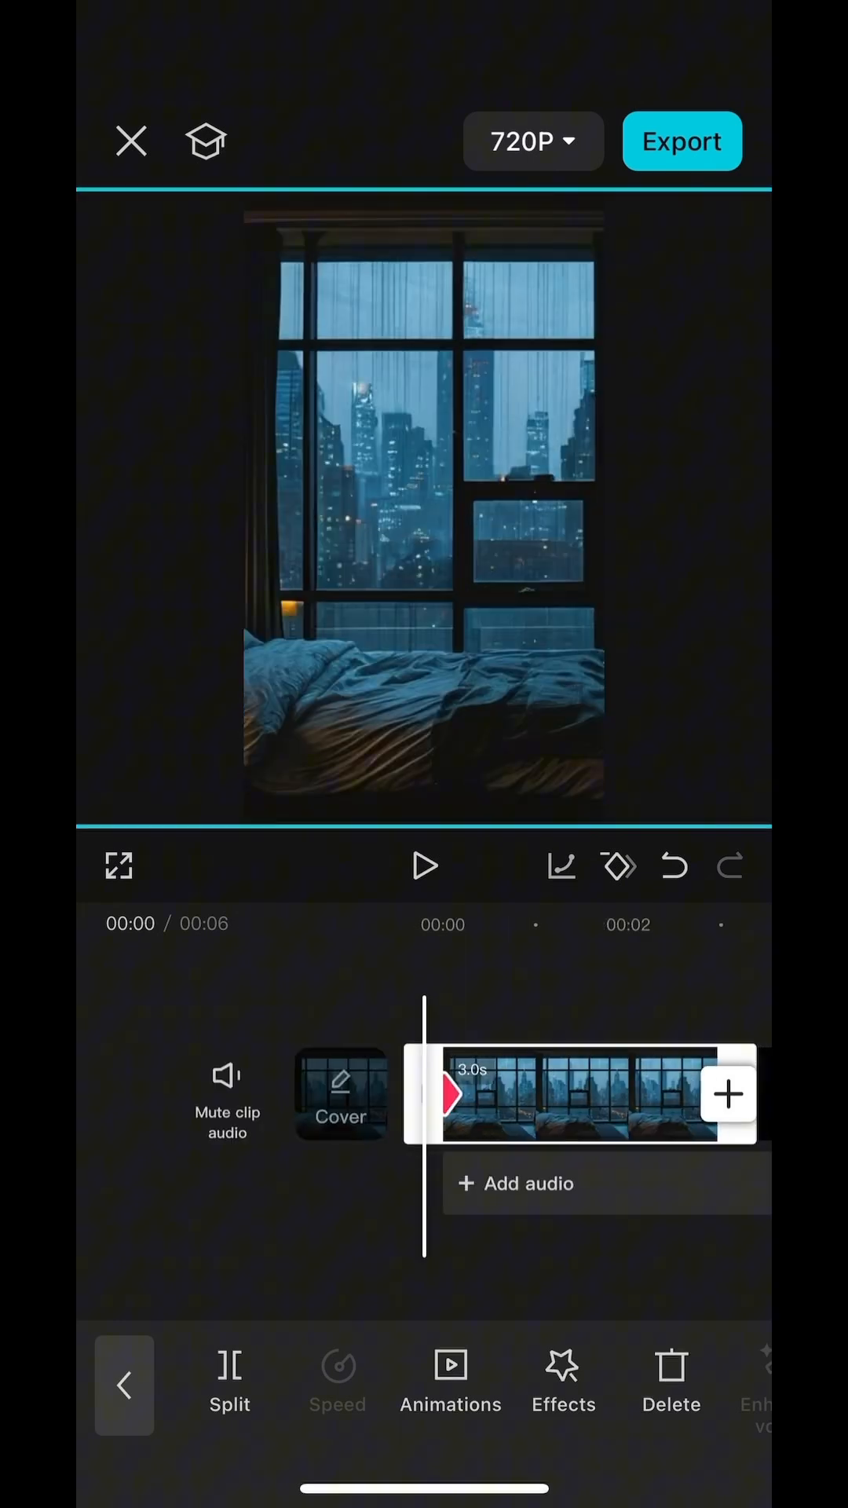
Play back the clip to preview the left-to-right pan across the skyline
{"action": "left_click", "coordinate": [424, 866]}
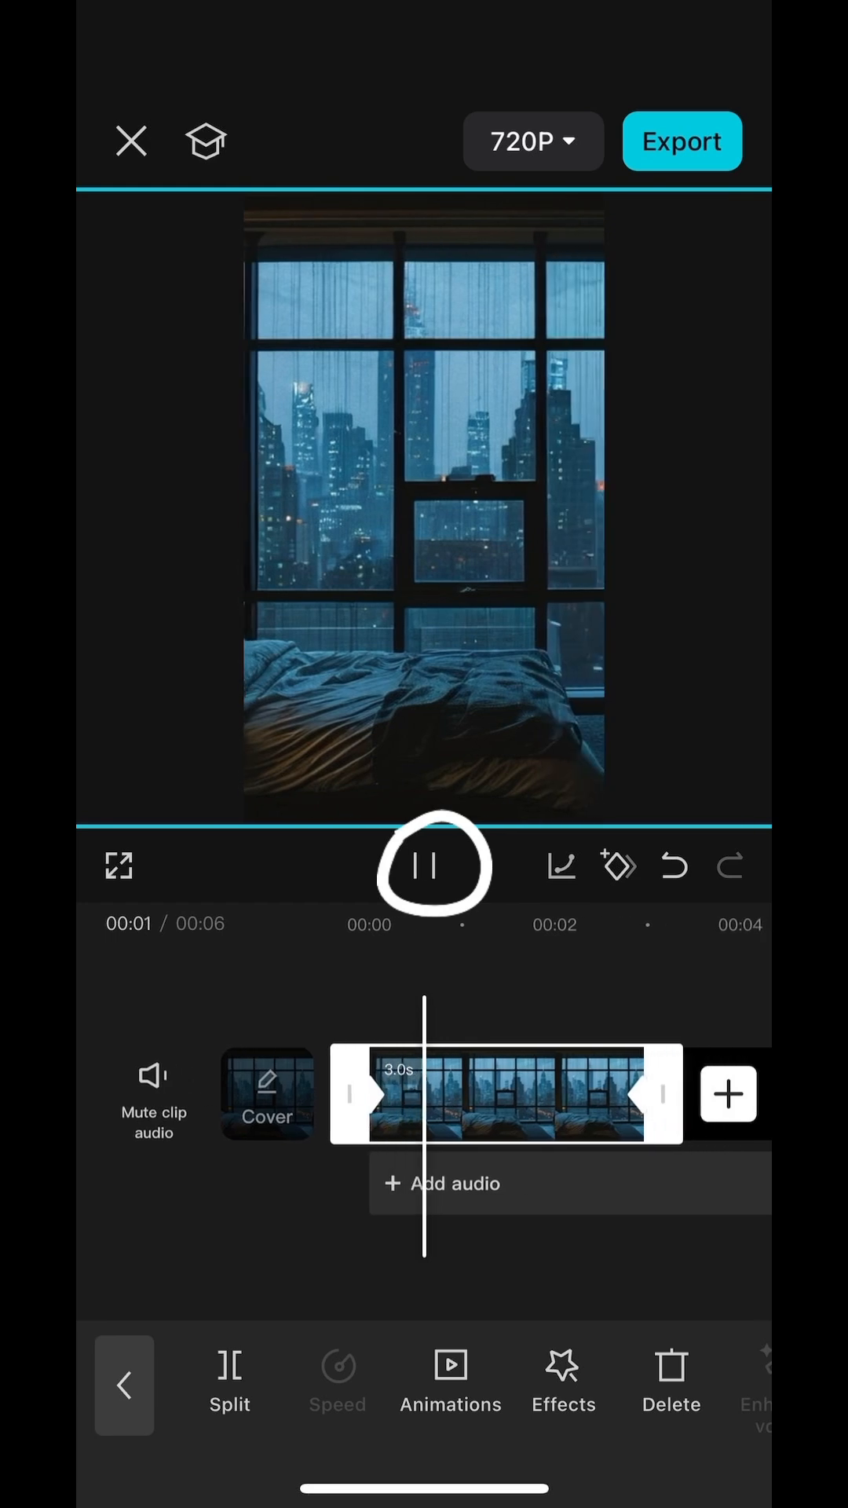
{"action": "left_click", "coordinate": [424, 864]}
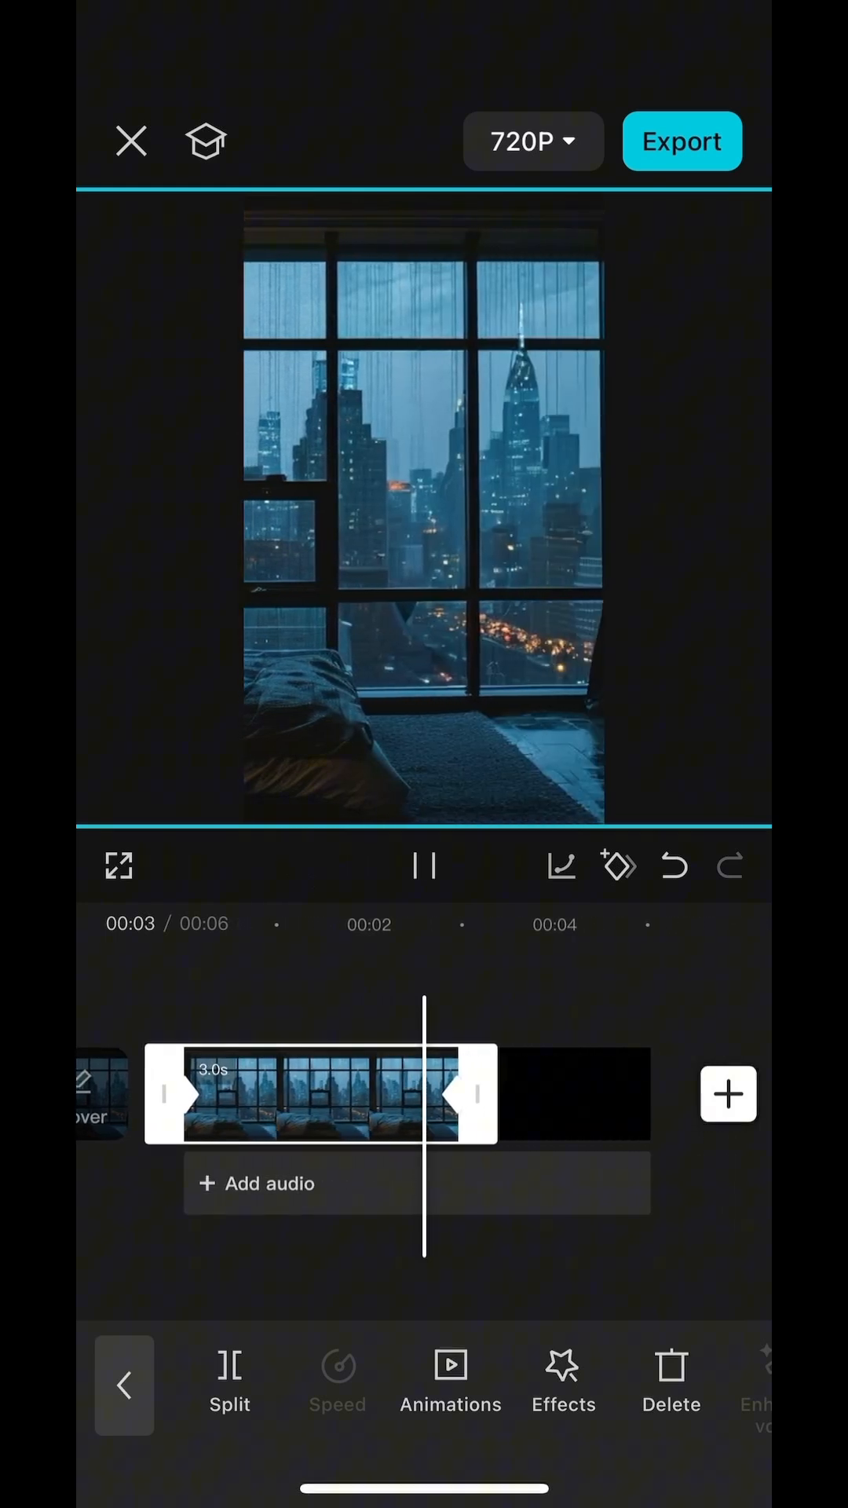